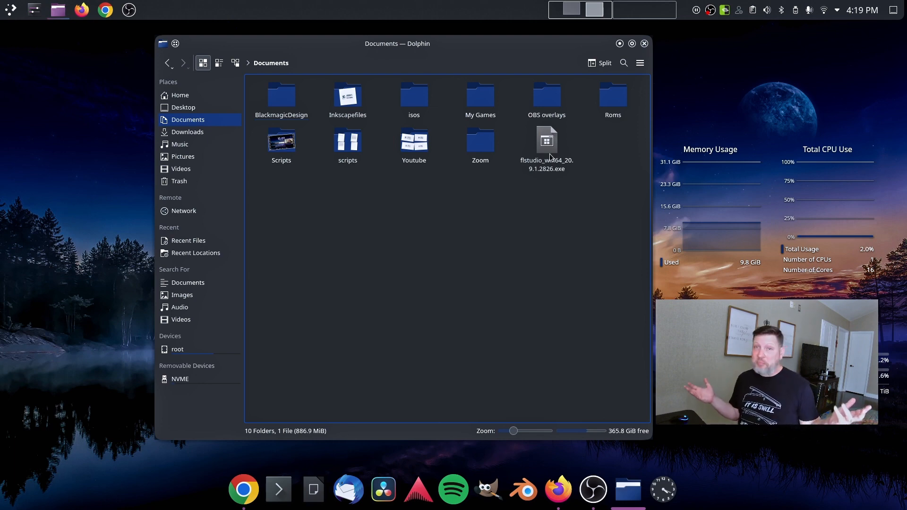
Launch flstudio_win64_20.9.1.2826.exe from the Documents folder
right_click(547, 140)
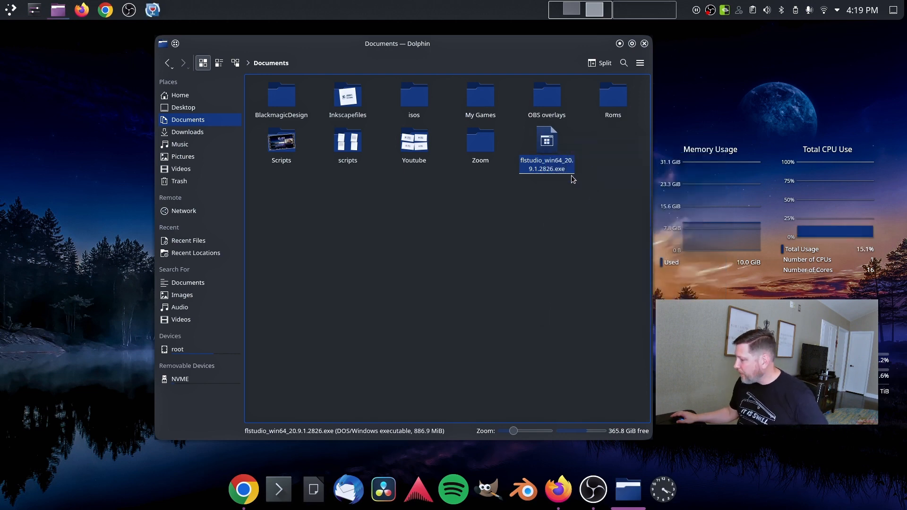
double_click(545, 138)
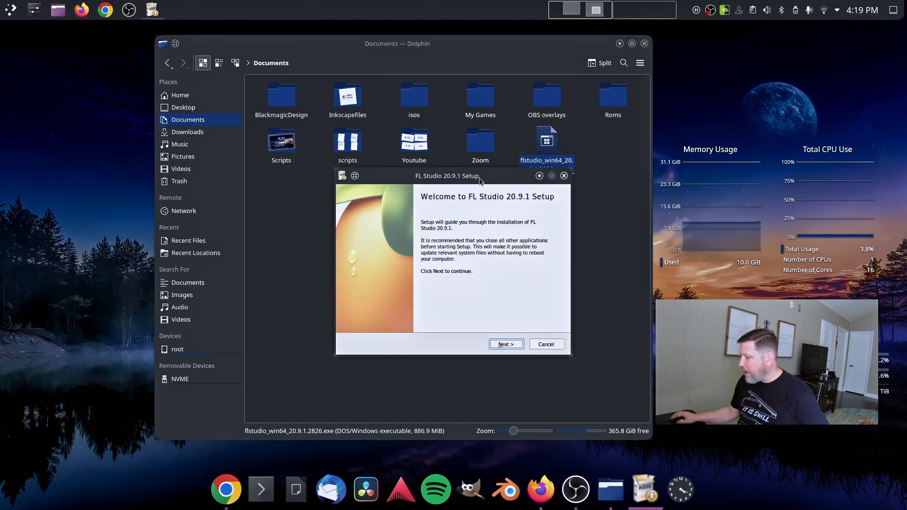
Accept the license, keep All users selected and start copying FL Studio files
drag(445, 176, 415, 144)
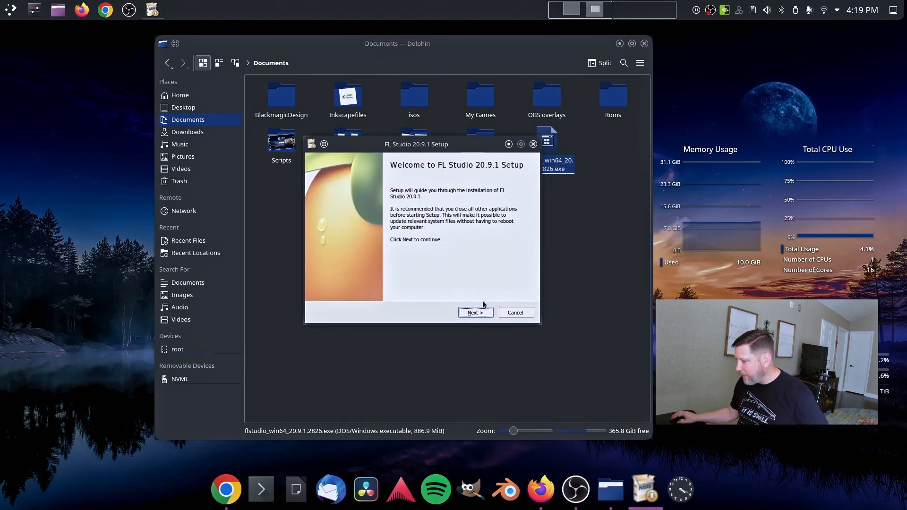
click(475, 313)
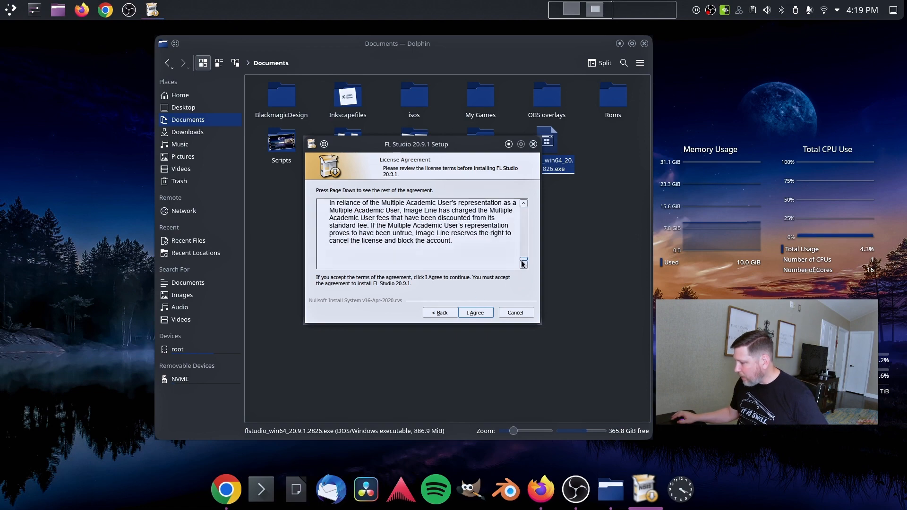
click(475, 313)
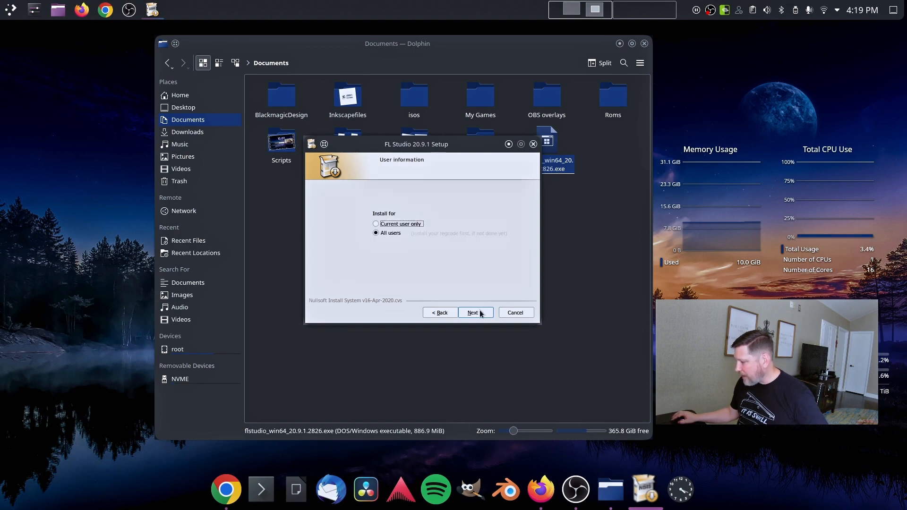
click(473, 313)
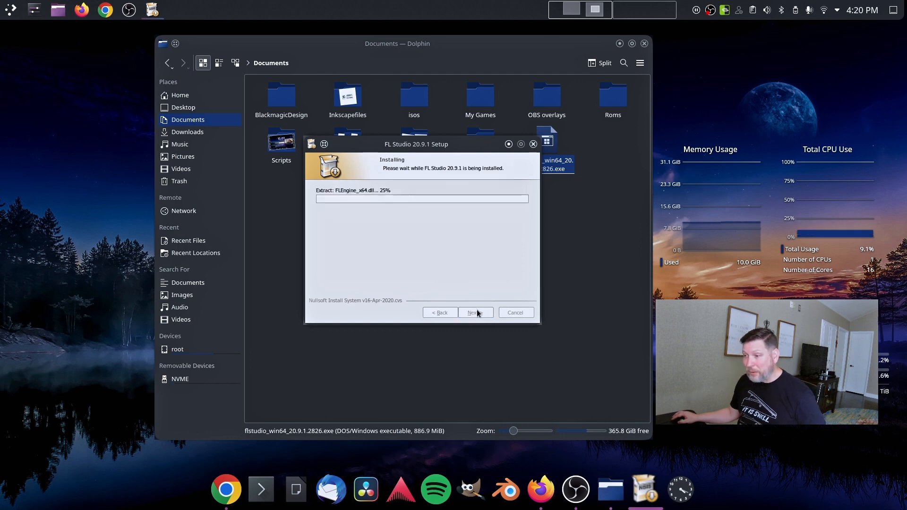
mouse_move(469, 285)
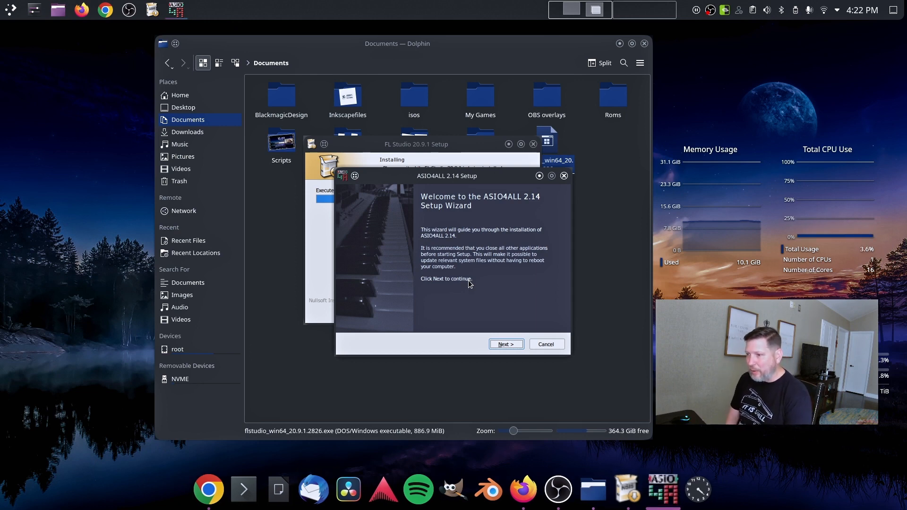
mouse_move(496, 311)
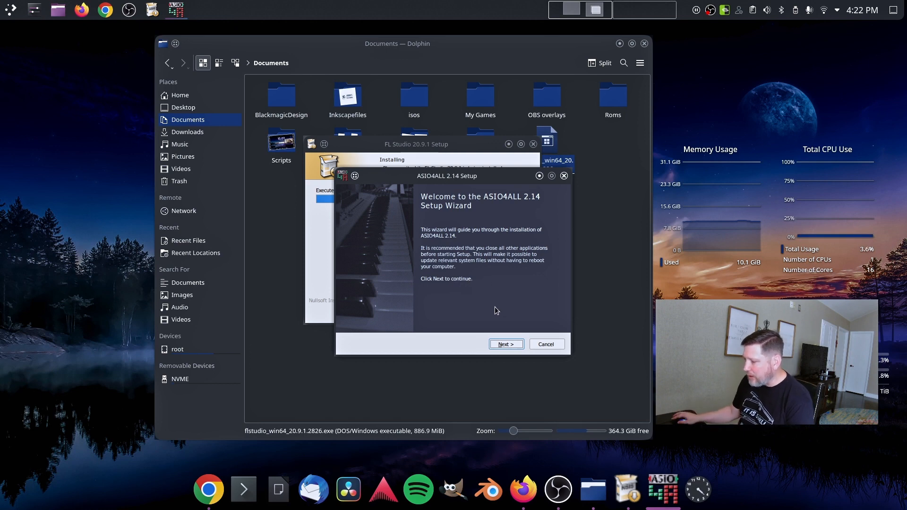
mouse_move(480, 327)
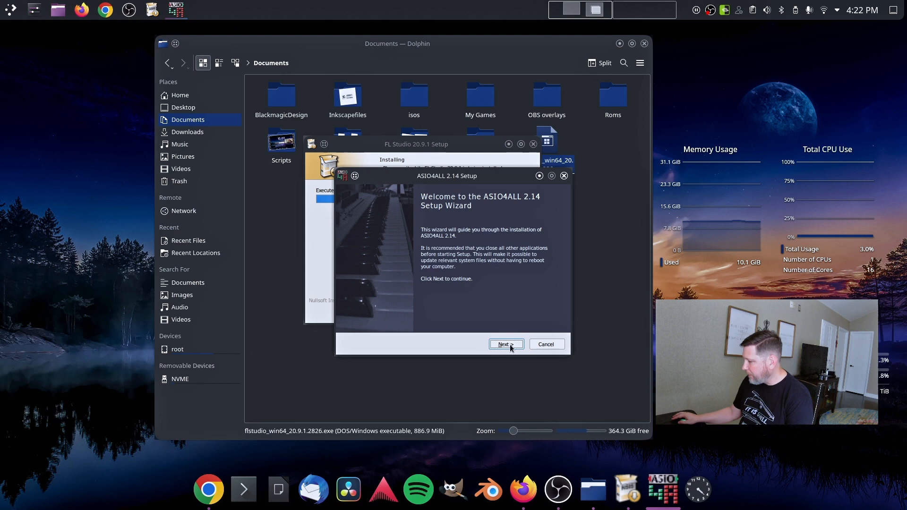
Install the ASIO4ALL driver and finish the FL Studio 20.9.1 setup
click(505, 344)
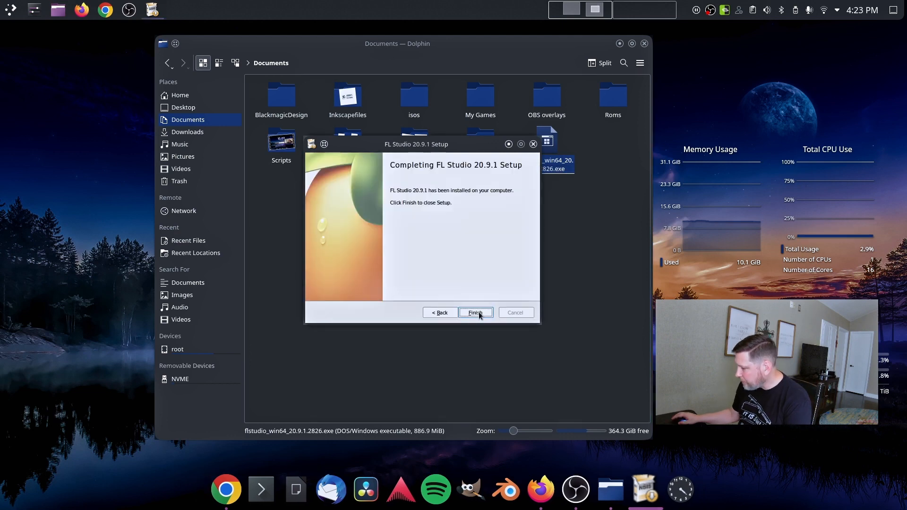
click(476, 313)
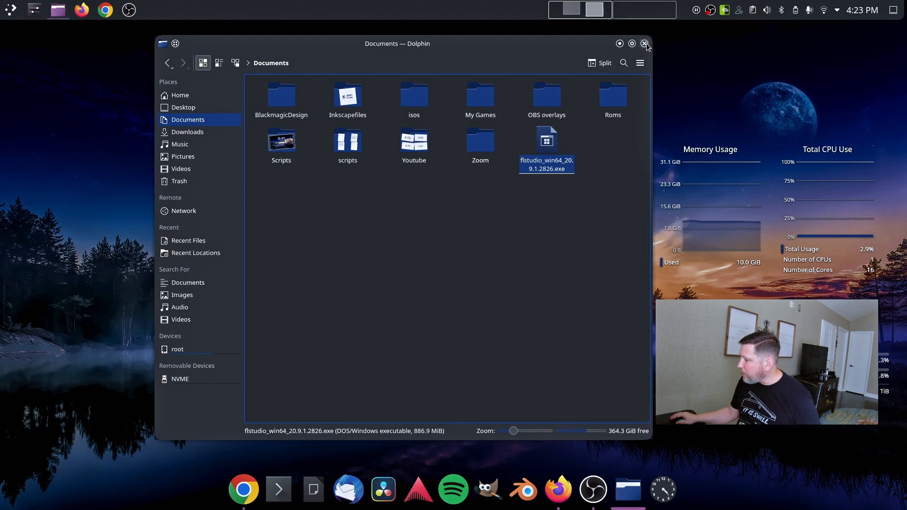
Close Dolphin and show the Wine category in the application launcher, listing FL Studio 20
click(645, 44)
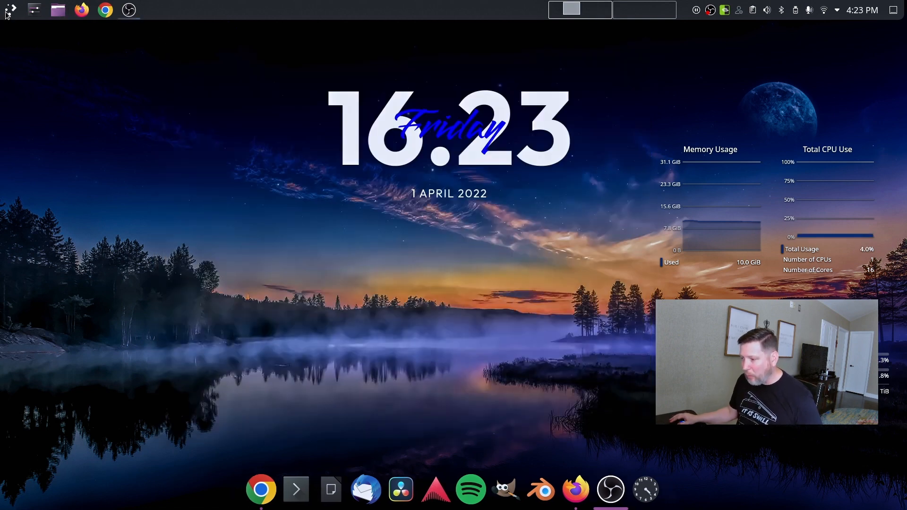
click(10, 9)
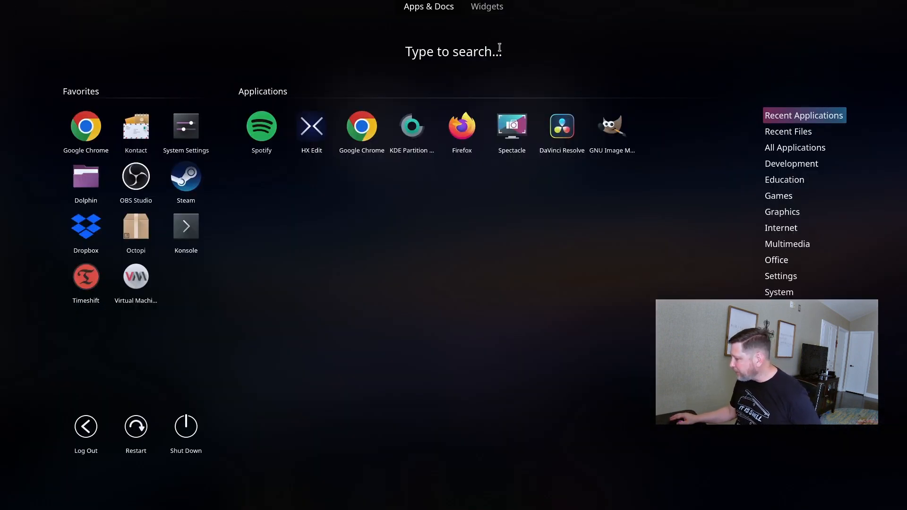
click(775, 323)
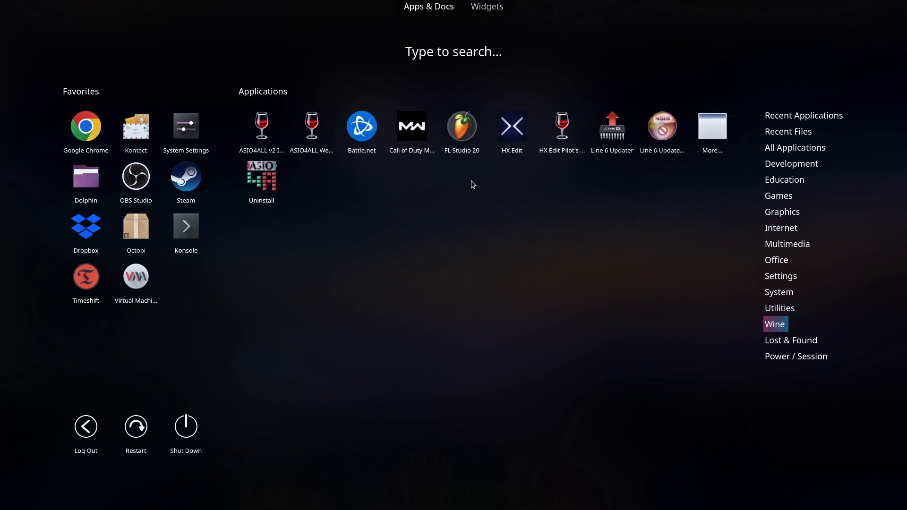
mouse_move(462, 131)
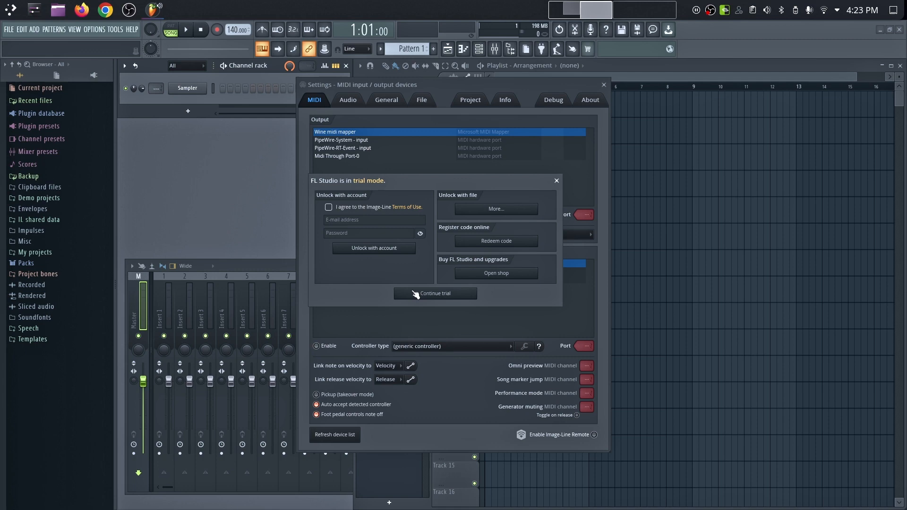
Continue in trial mode and dismiss the MIDI input/output settings window
click(435, 293)
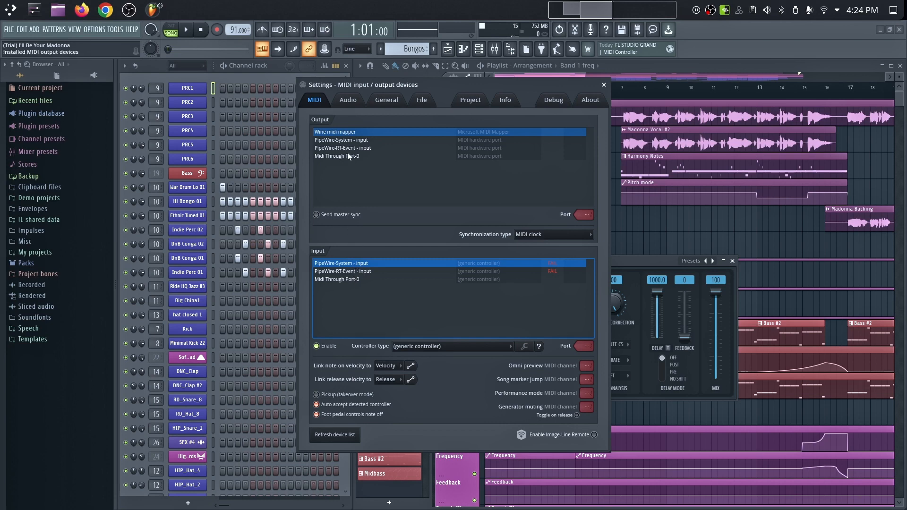
click(604, 84)
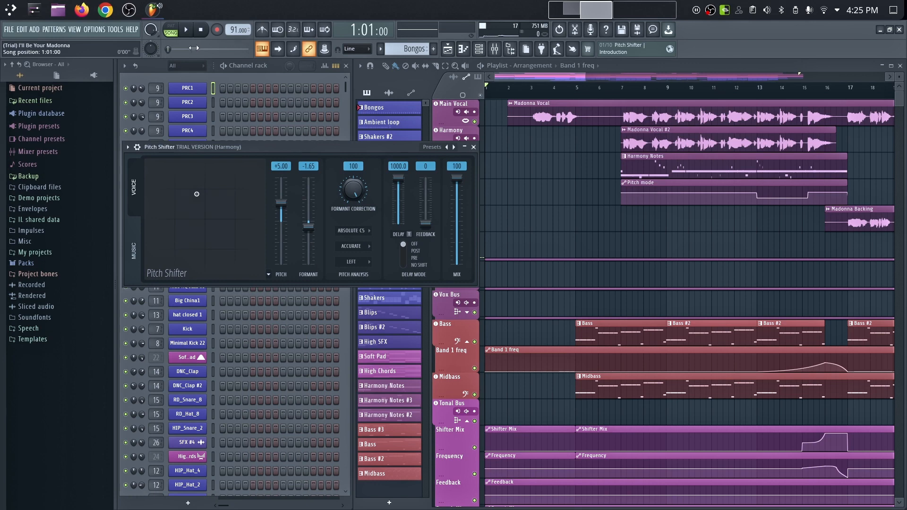
Play the Madonna demo song briefly from the transport bar, then stop it
click(185, 30)
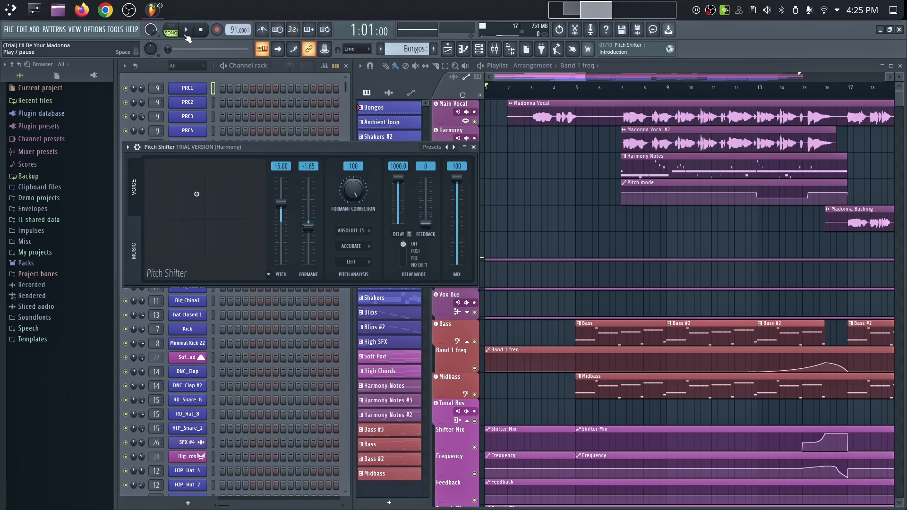
click(186, 29)
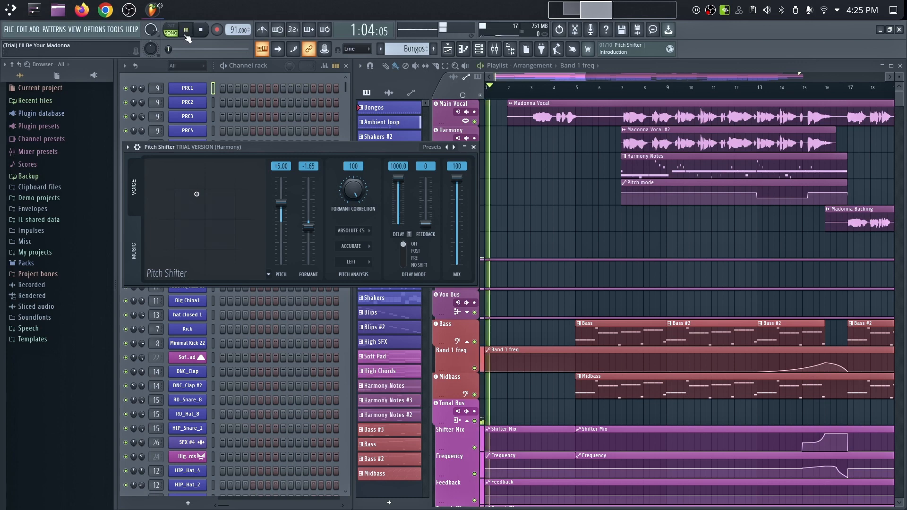
click(200, 30)
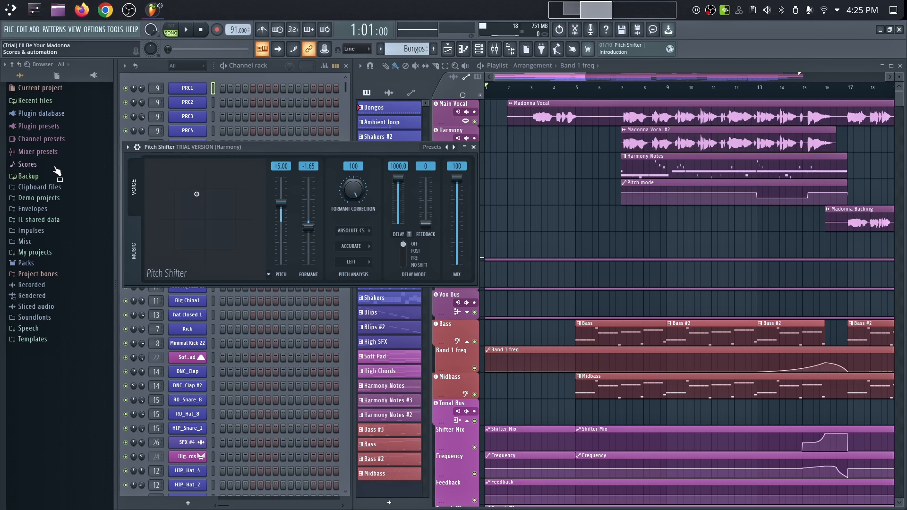
Expand Plugin database and its Effects categories in the browser, then collapse it
click(42, 113)
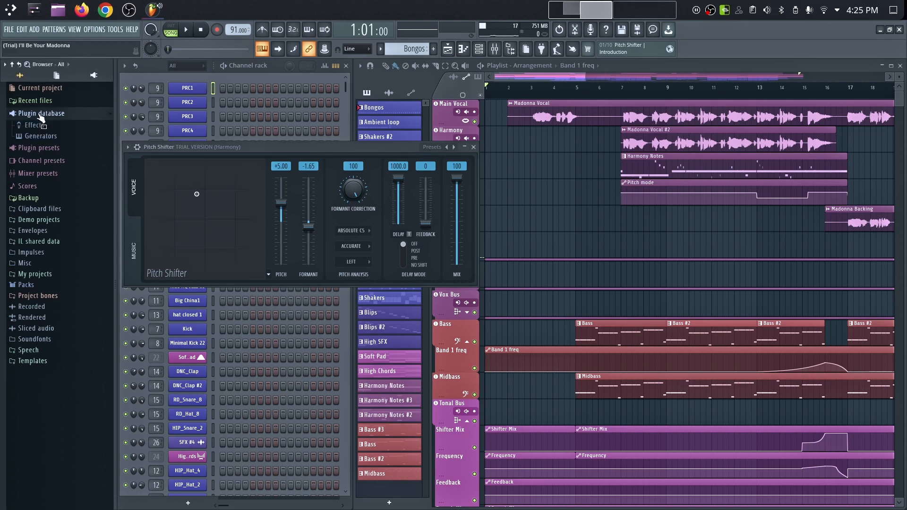
click(34, 125)
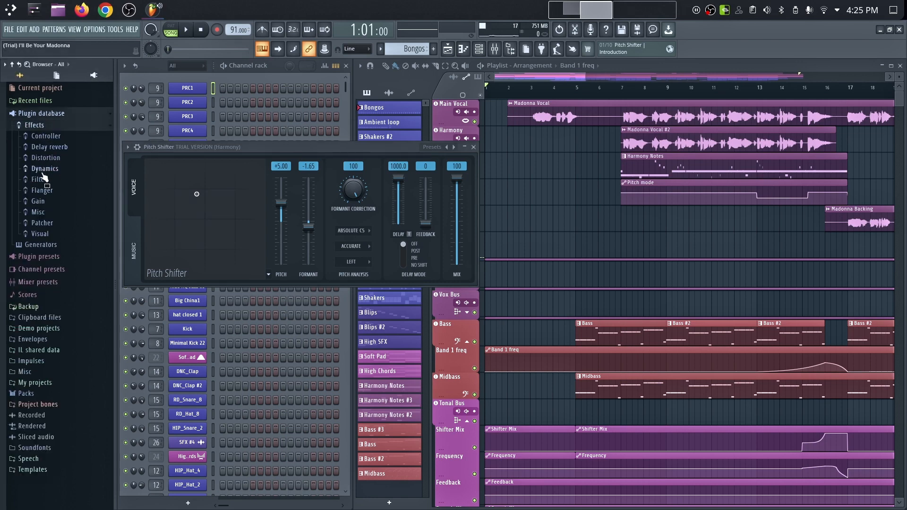
click(41, 135)
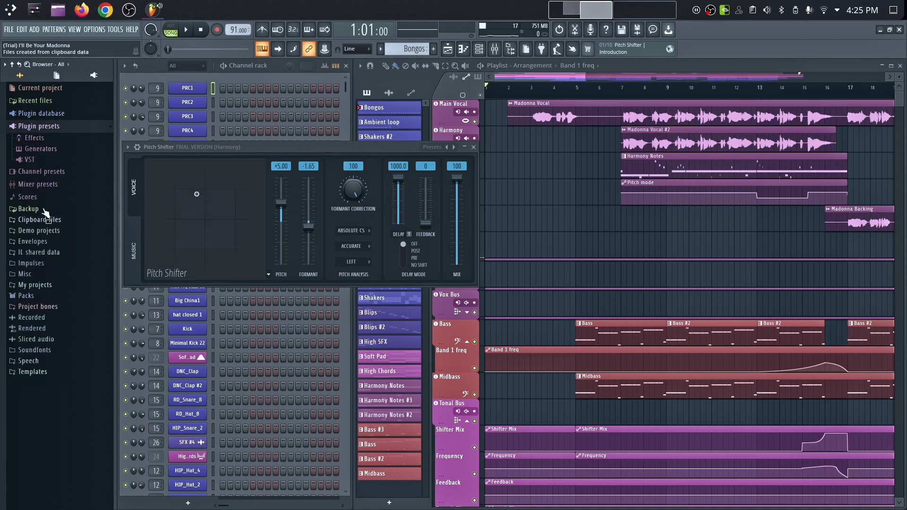
mouse_move(40, 187)
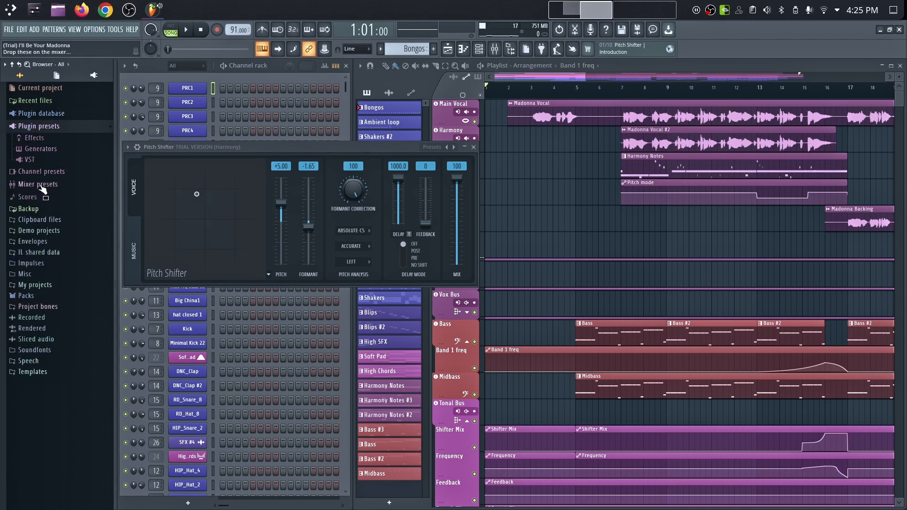
mouse_move(28, 198)
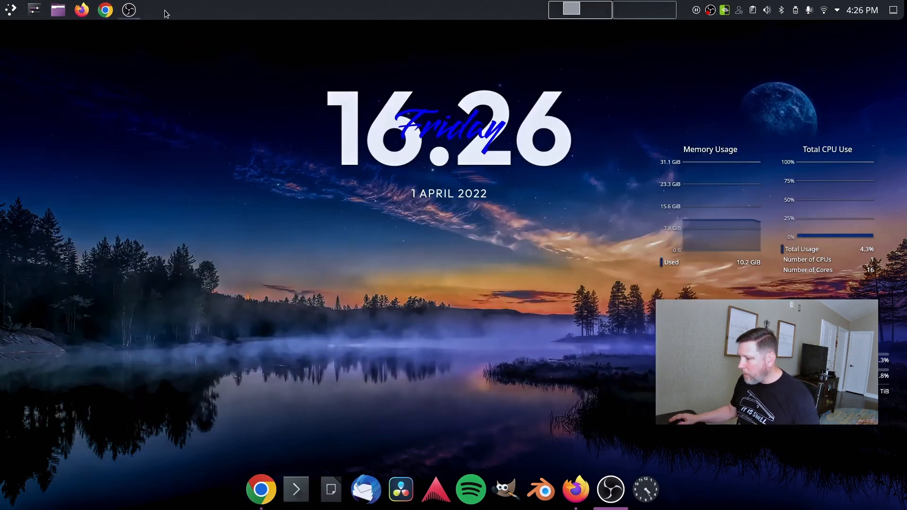
mouse_move(231, 28)
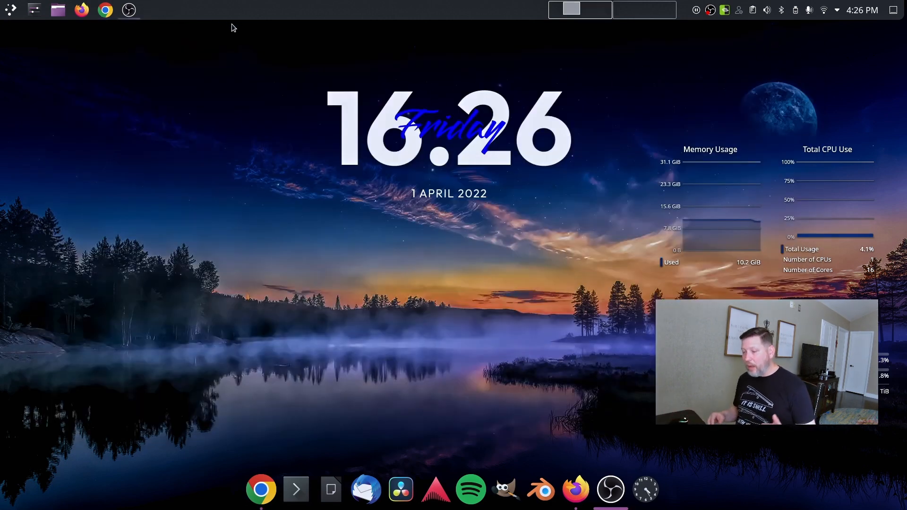